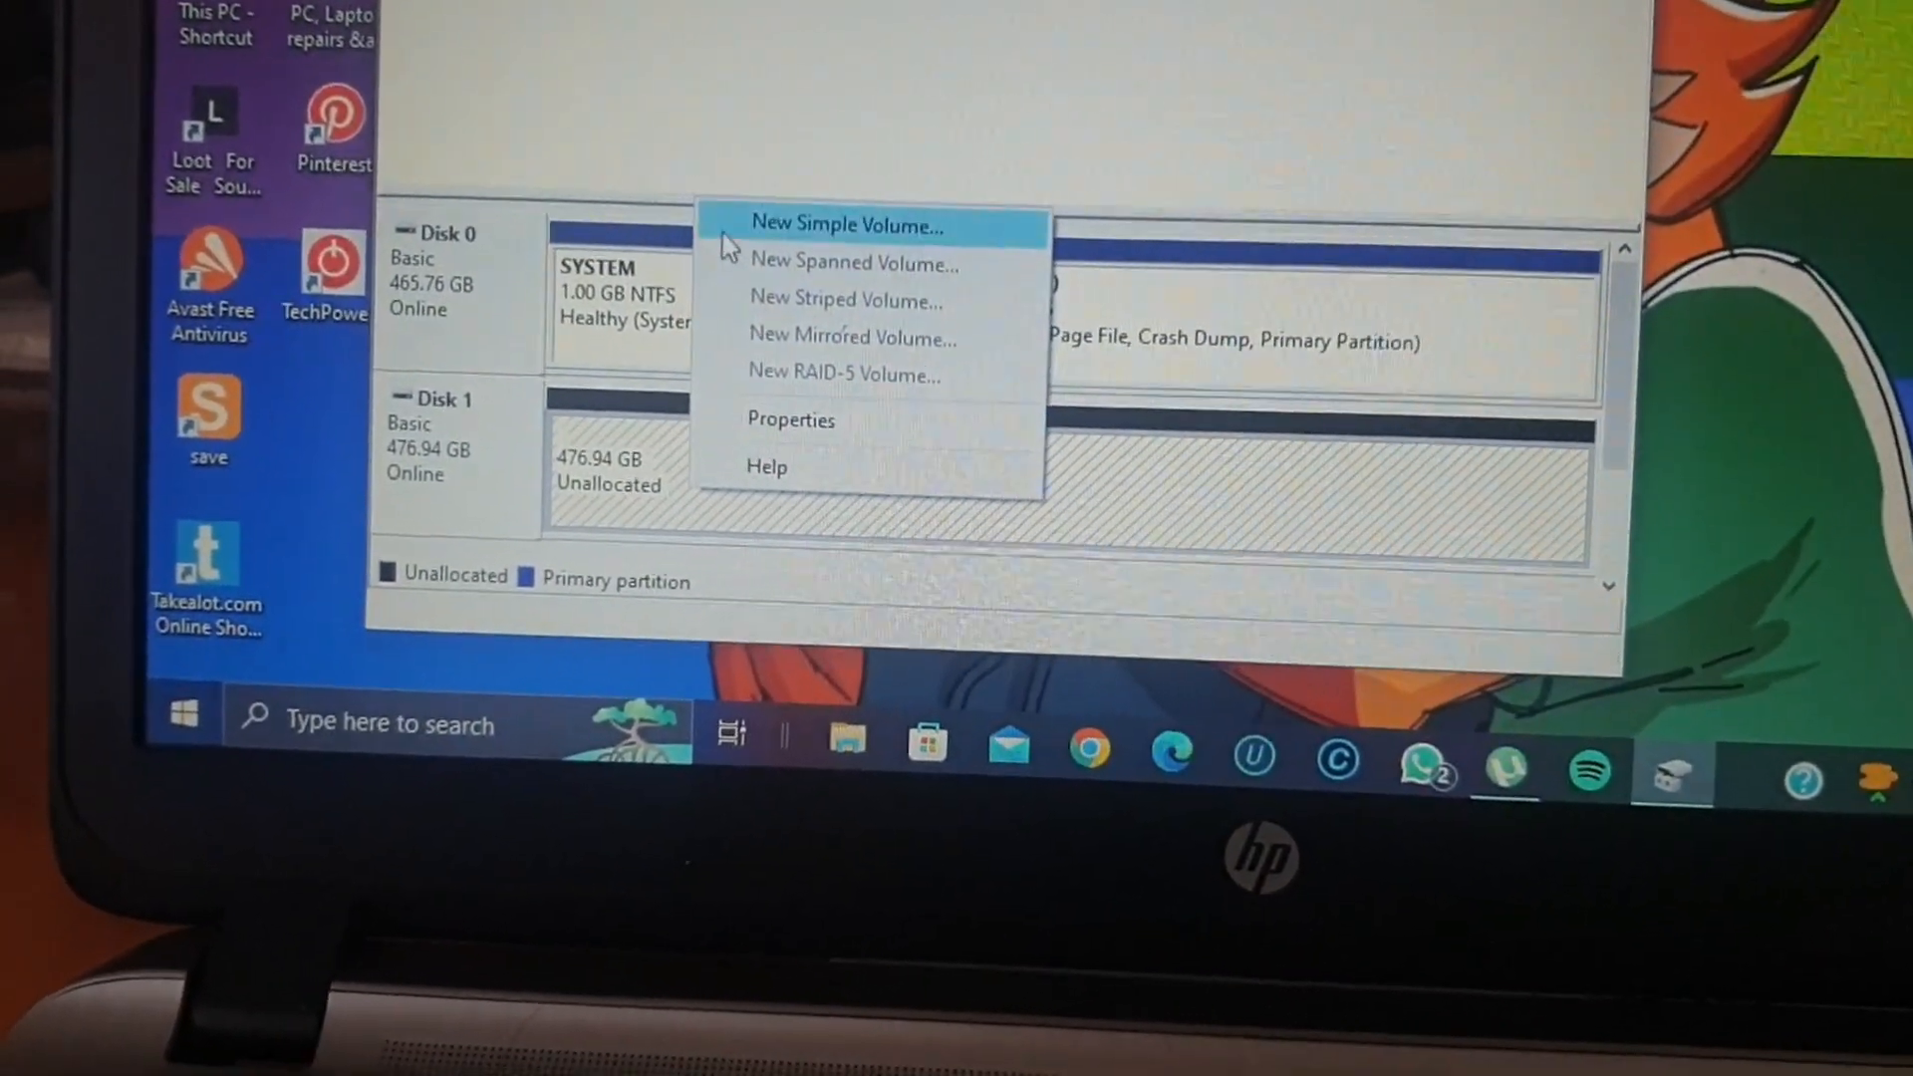
Launch New Simple Volume on Disk 1's 476.94 GB unallocated space
left_click(847, 223)
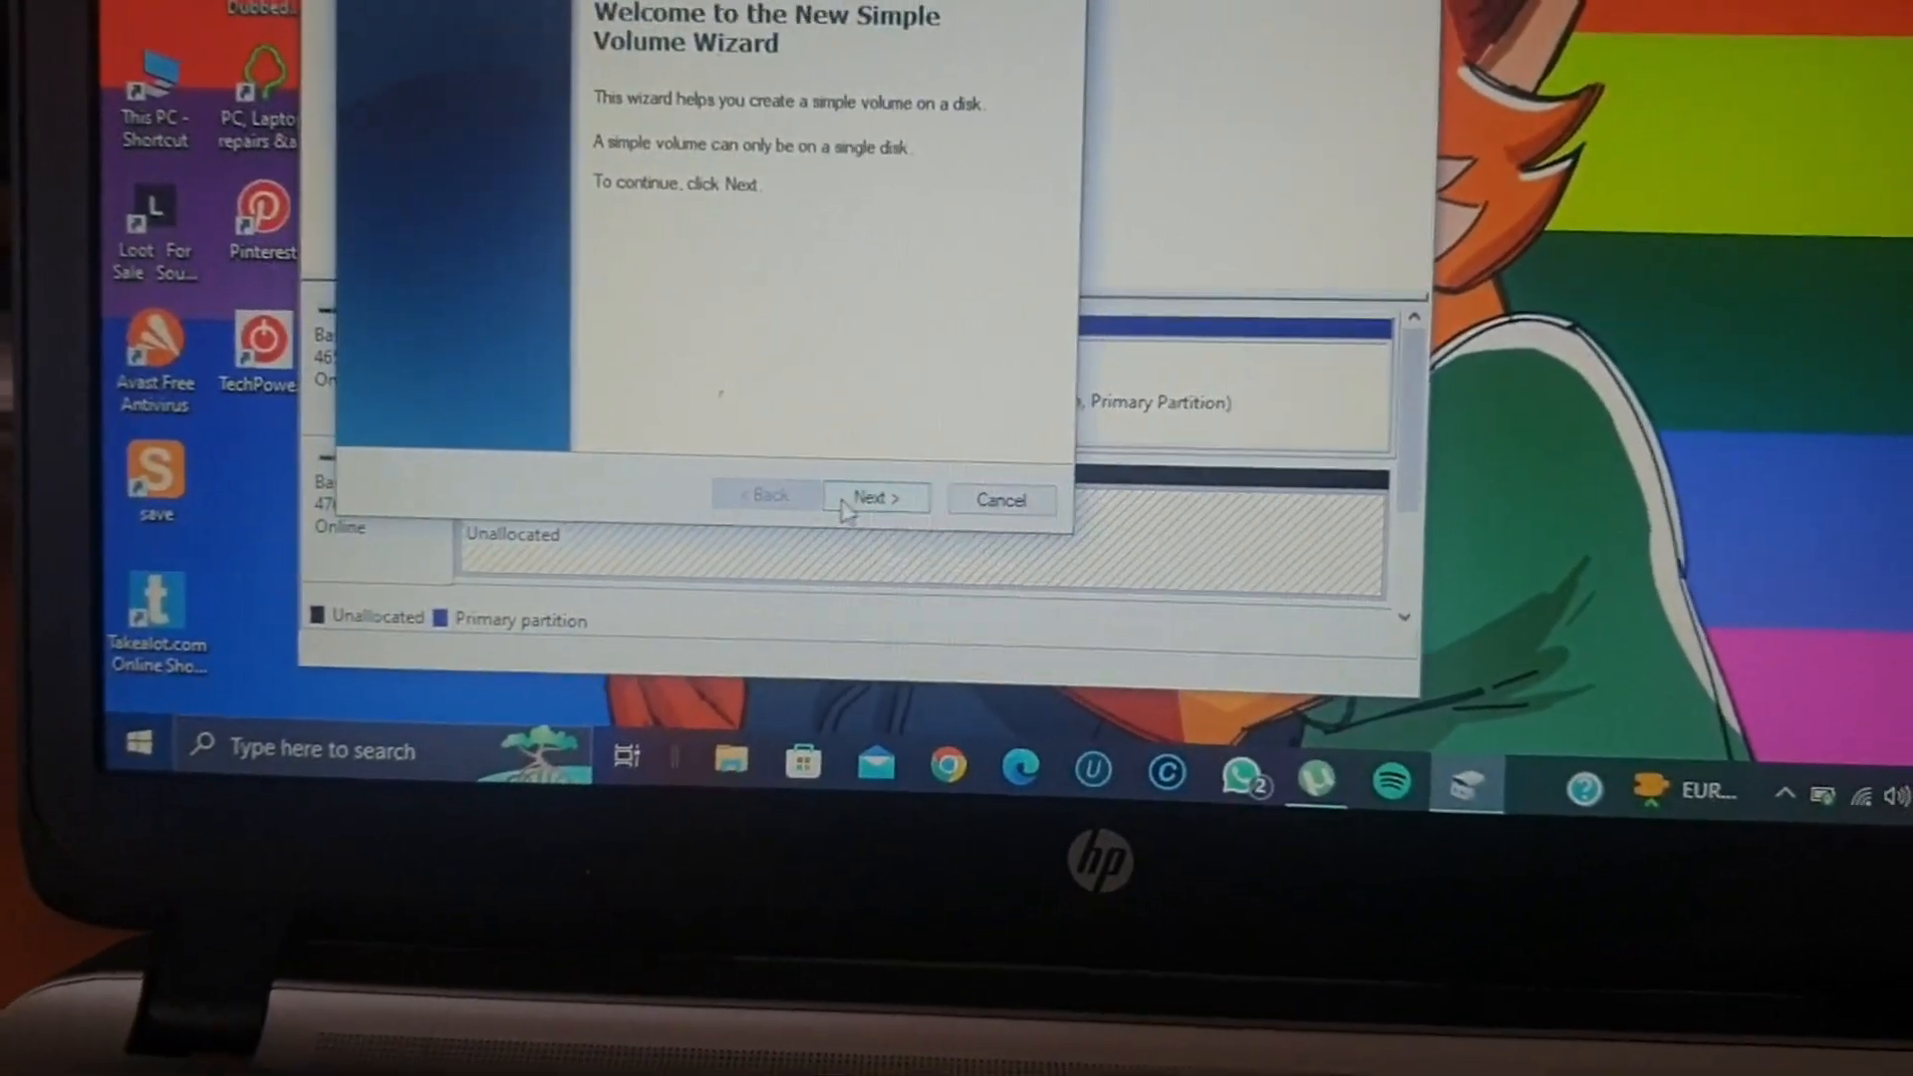
Keep the full 488384 MB volume size and drive letter D in the wizard
left_click(871, 499)
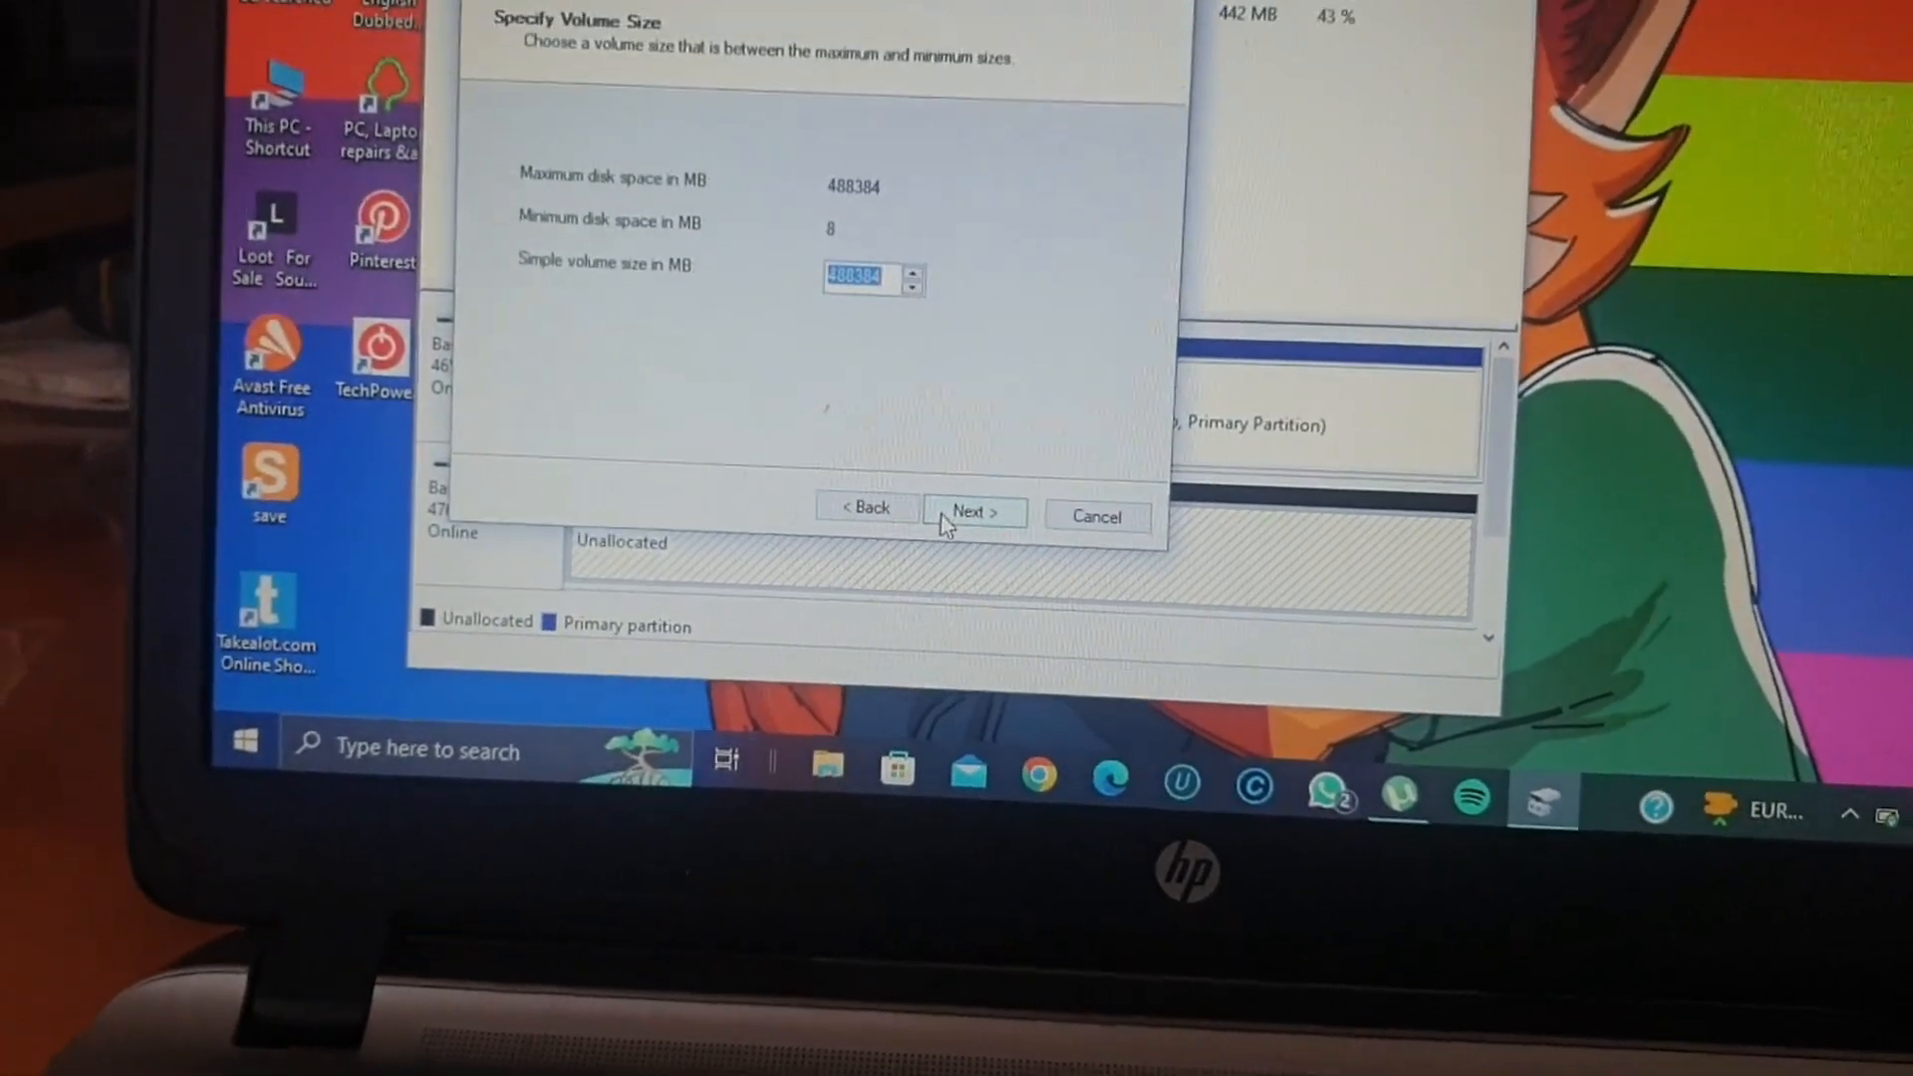
left_click(972, 511)
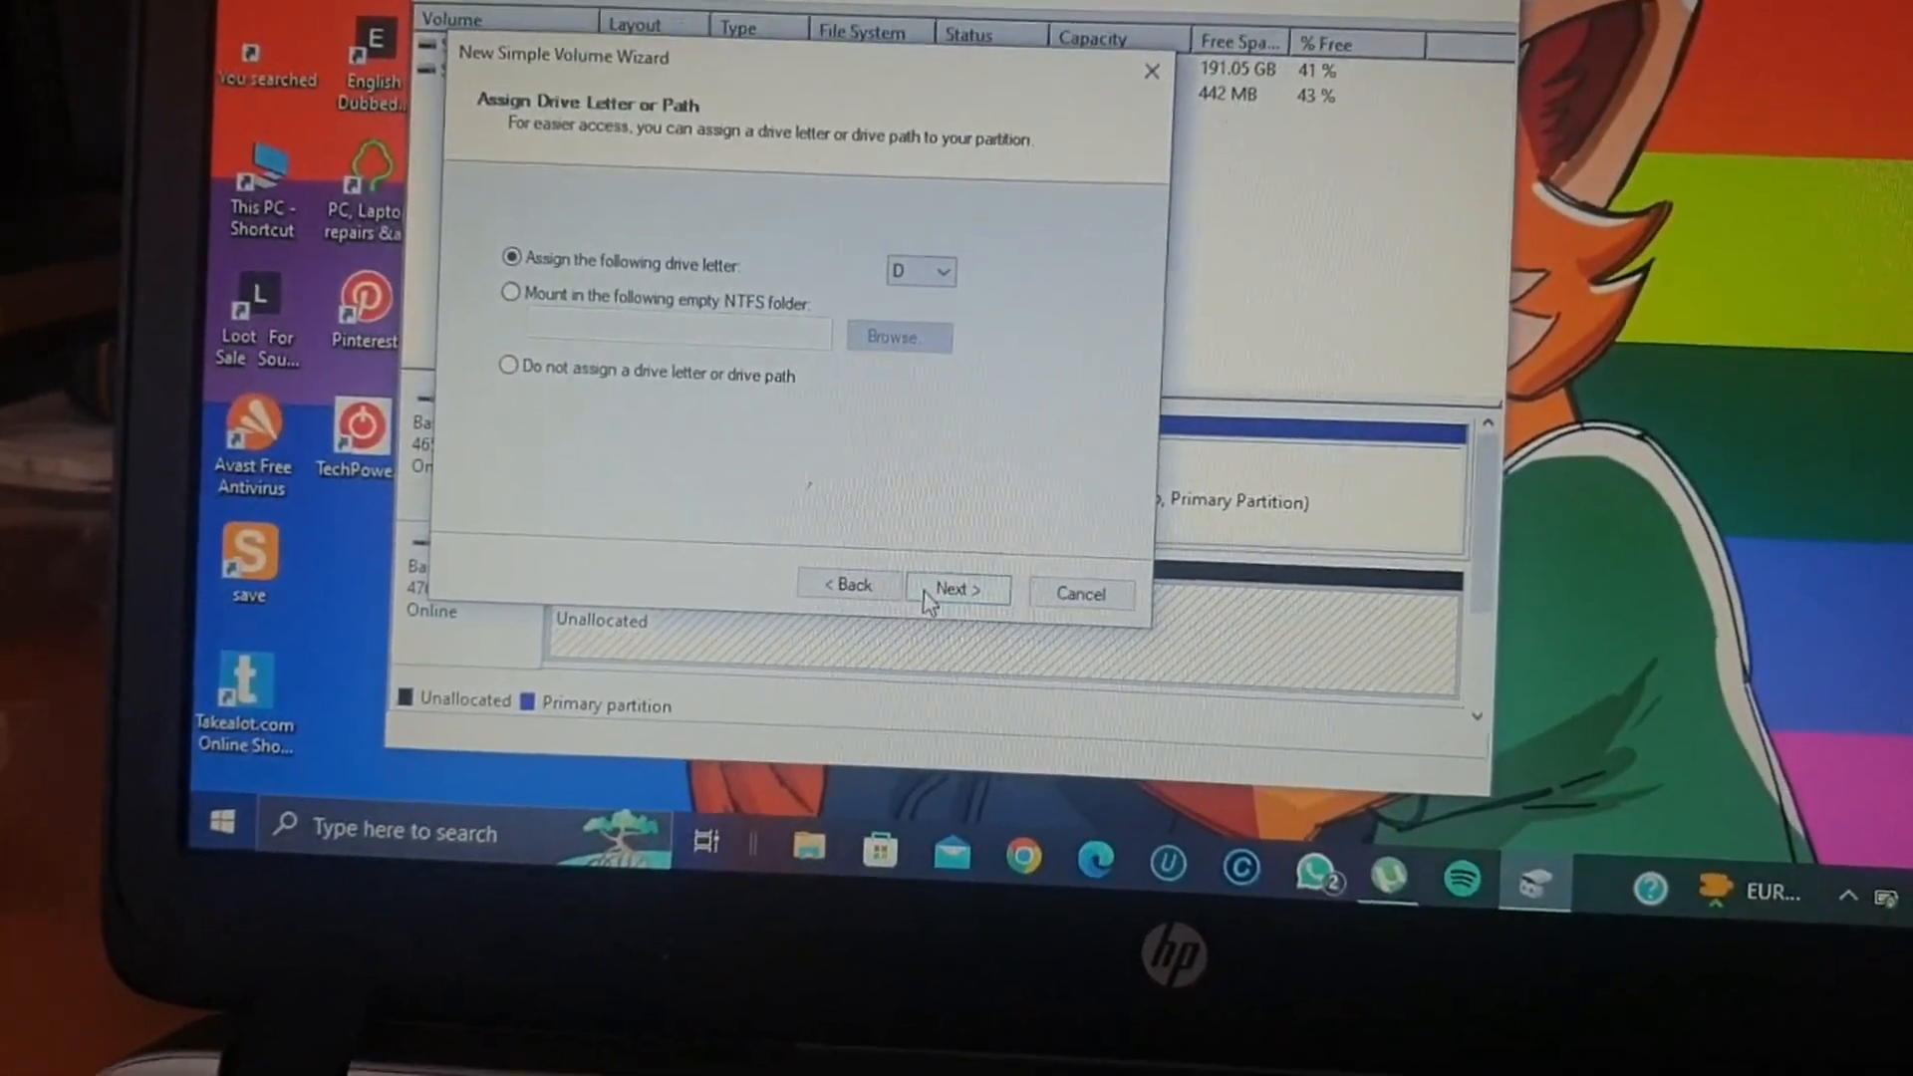
left_click(955, 587)
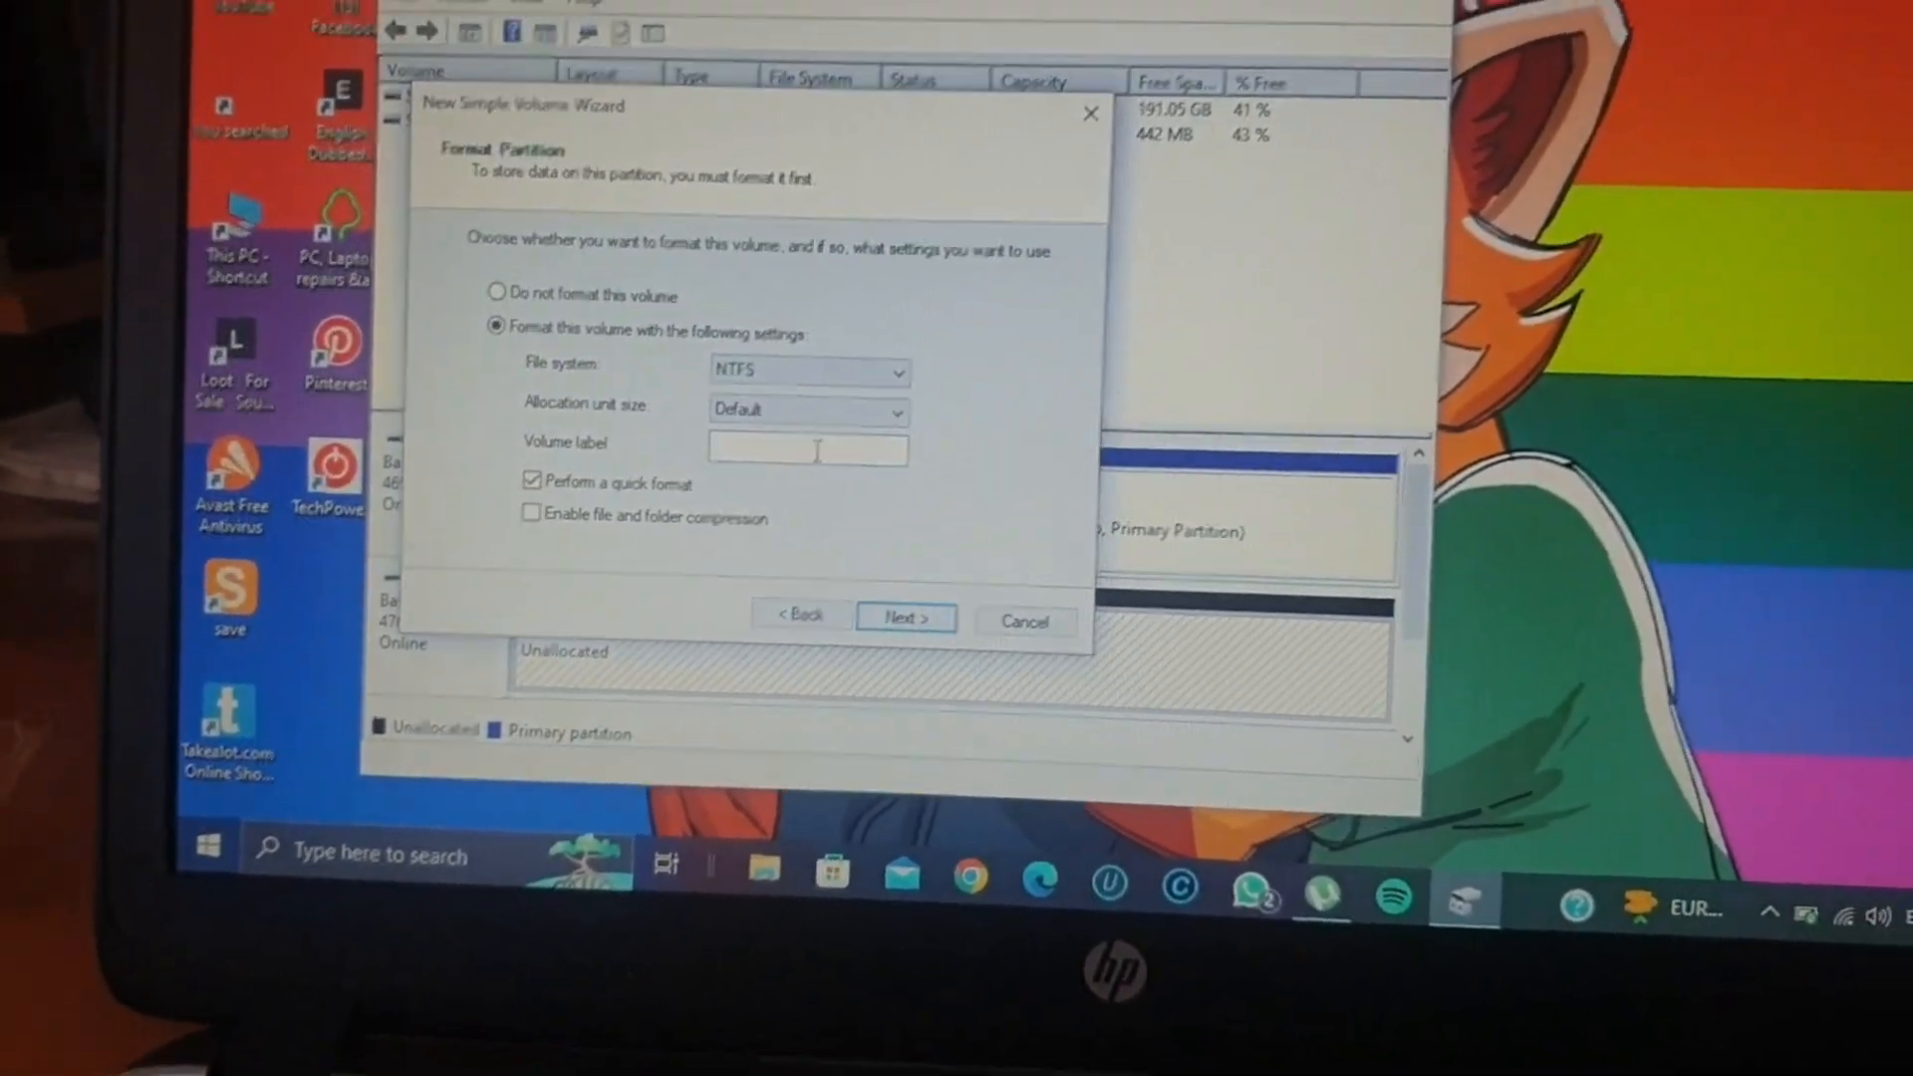
Label the volume '512GB' with NTFS quick format and continue to the summary
type("512")
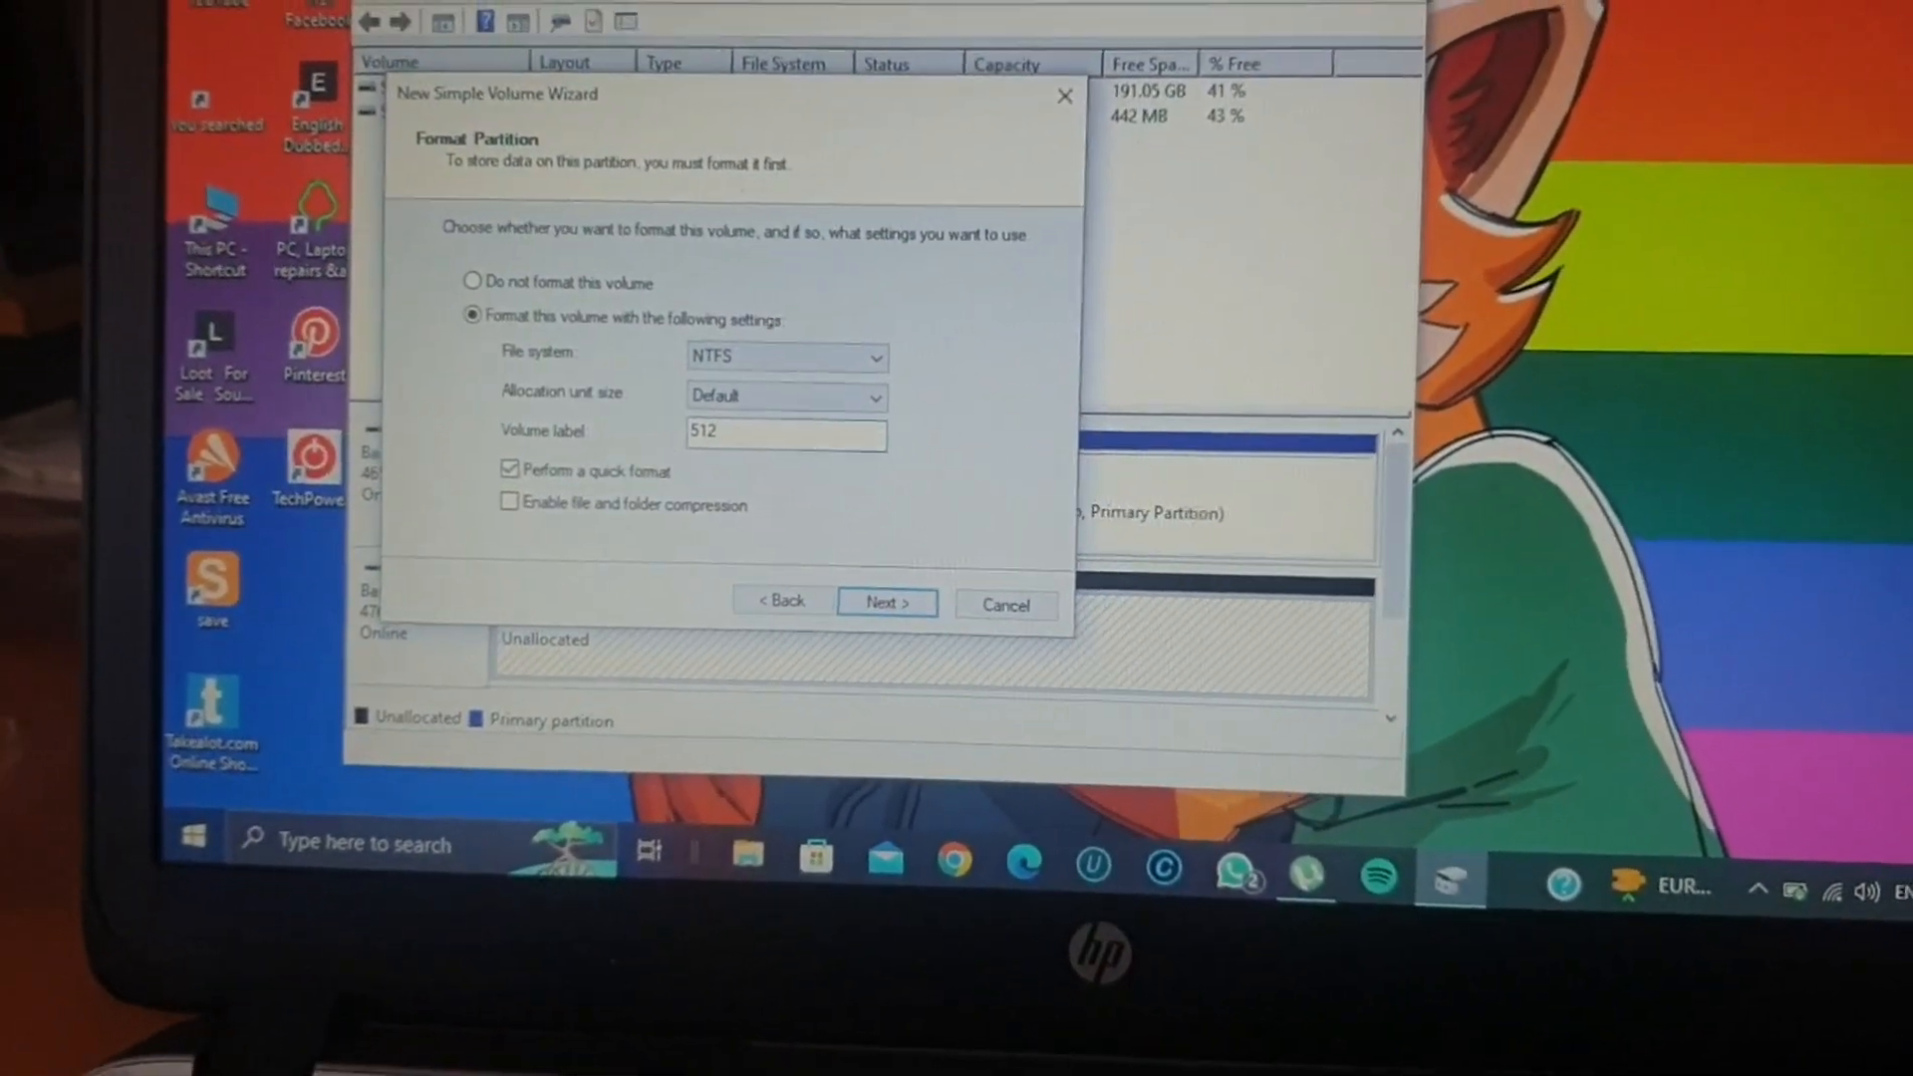
type("GB")
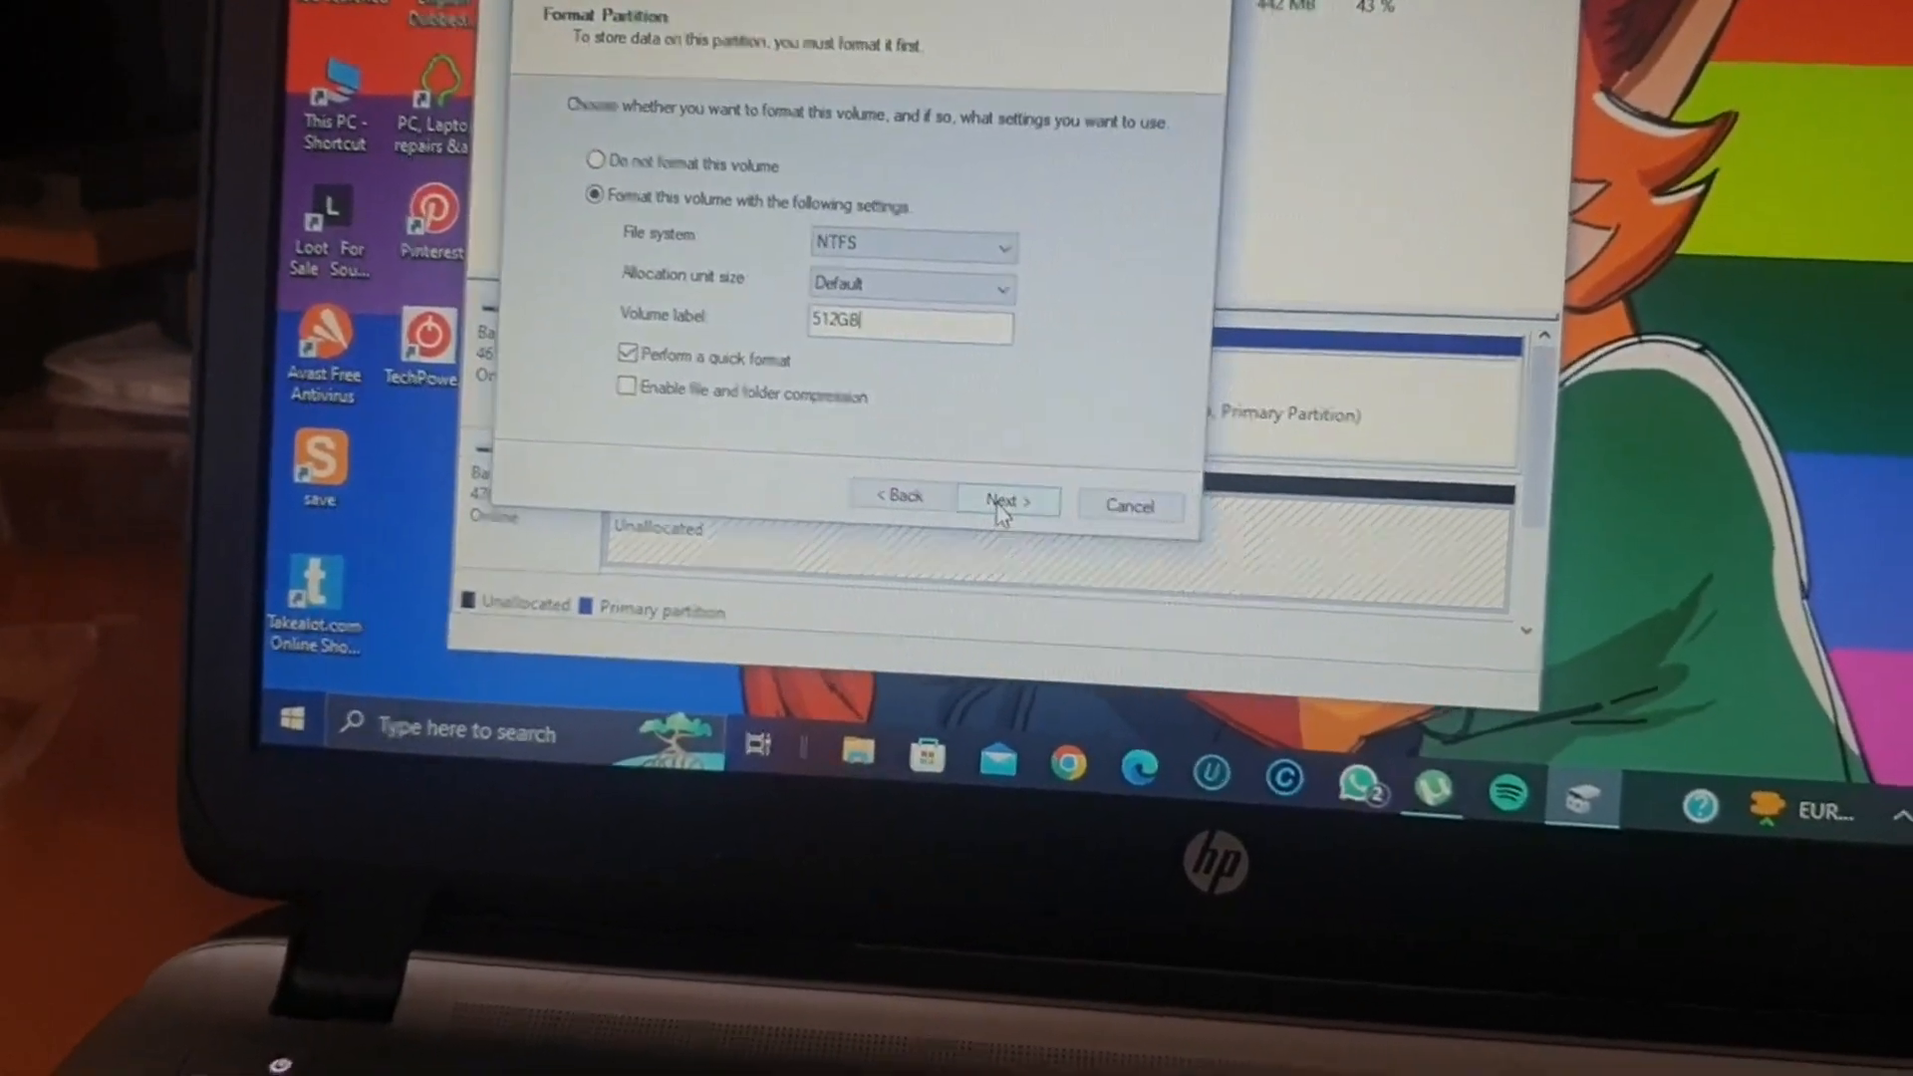
left_click(1005, 501)
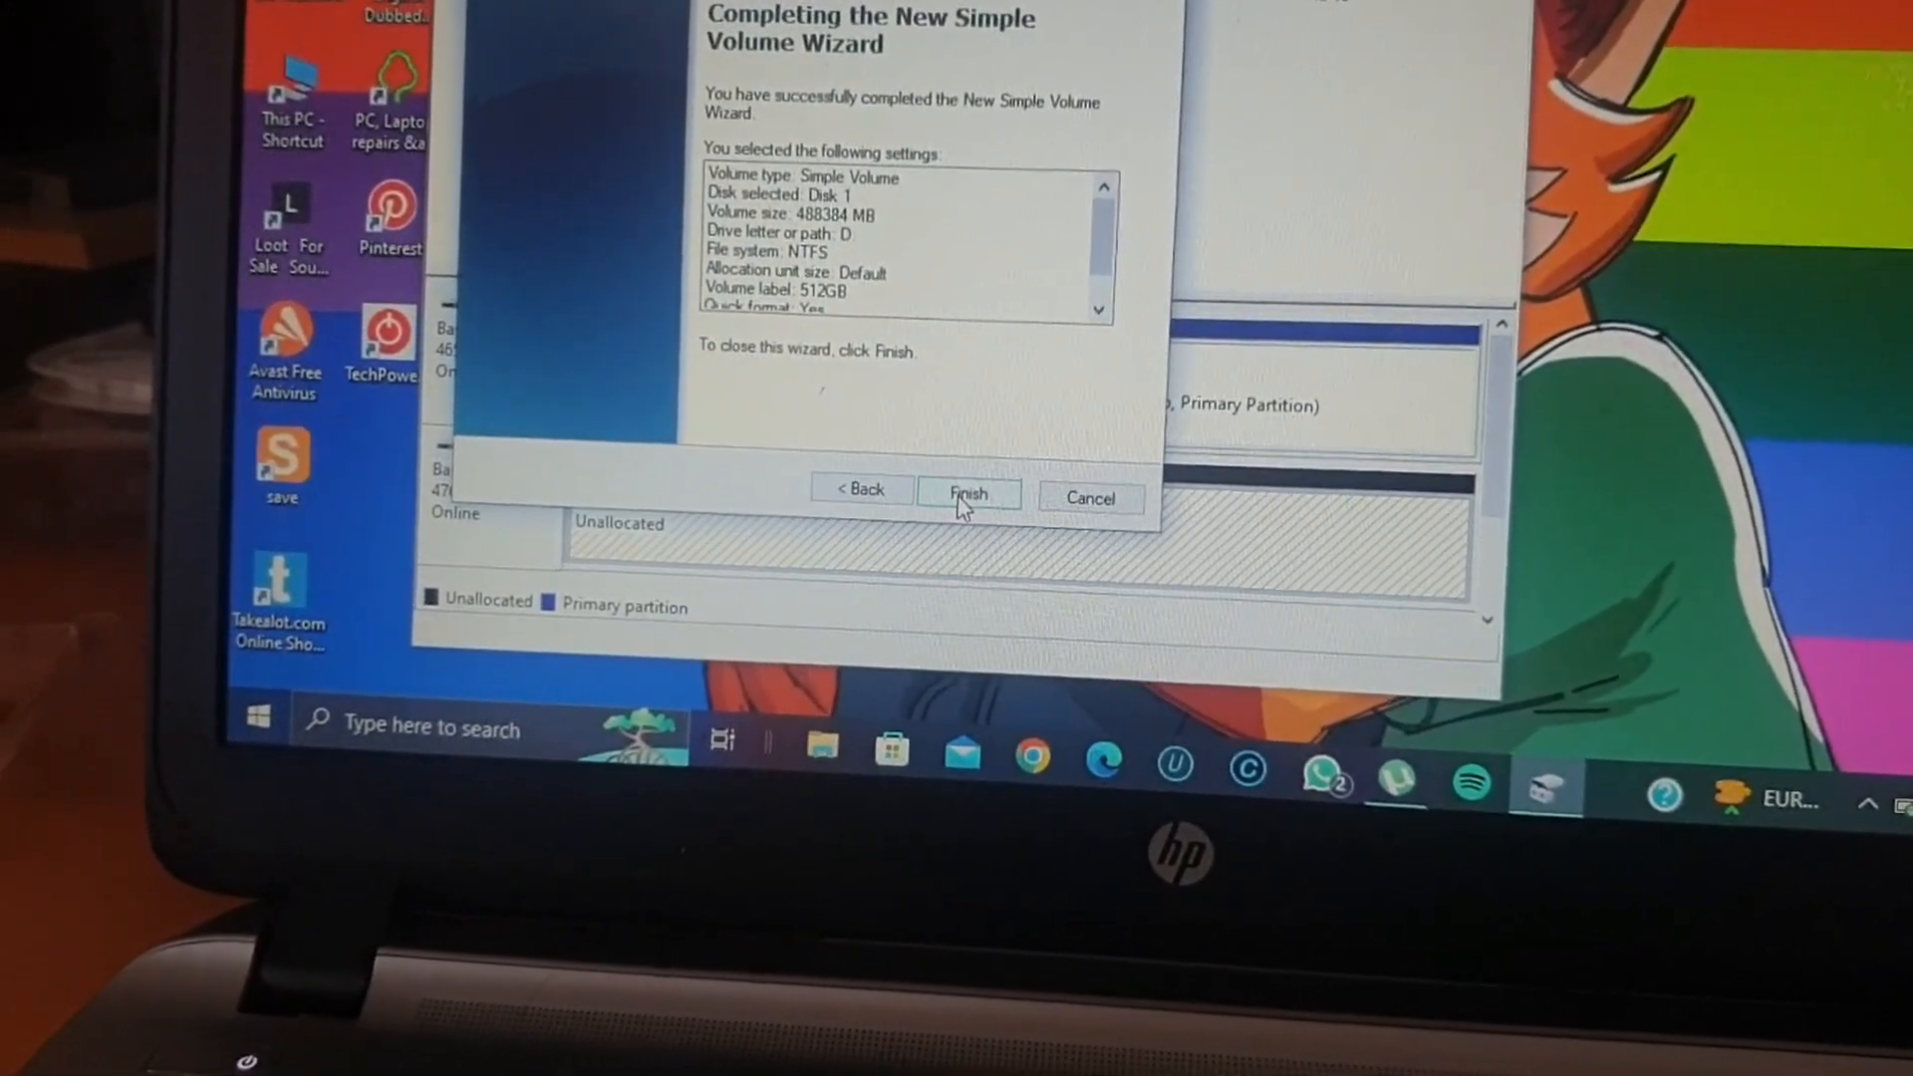
Finish the wizard to create the 512GB NTFS volume D
left_click(968, 495)
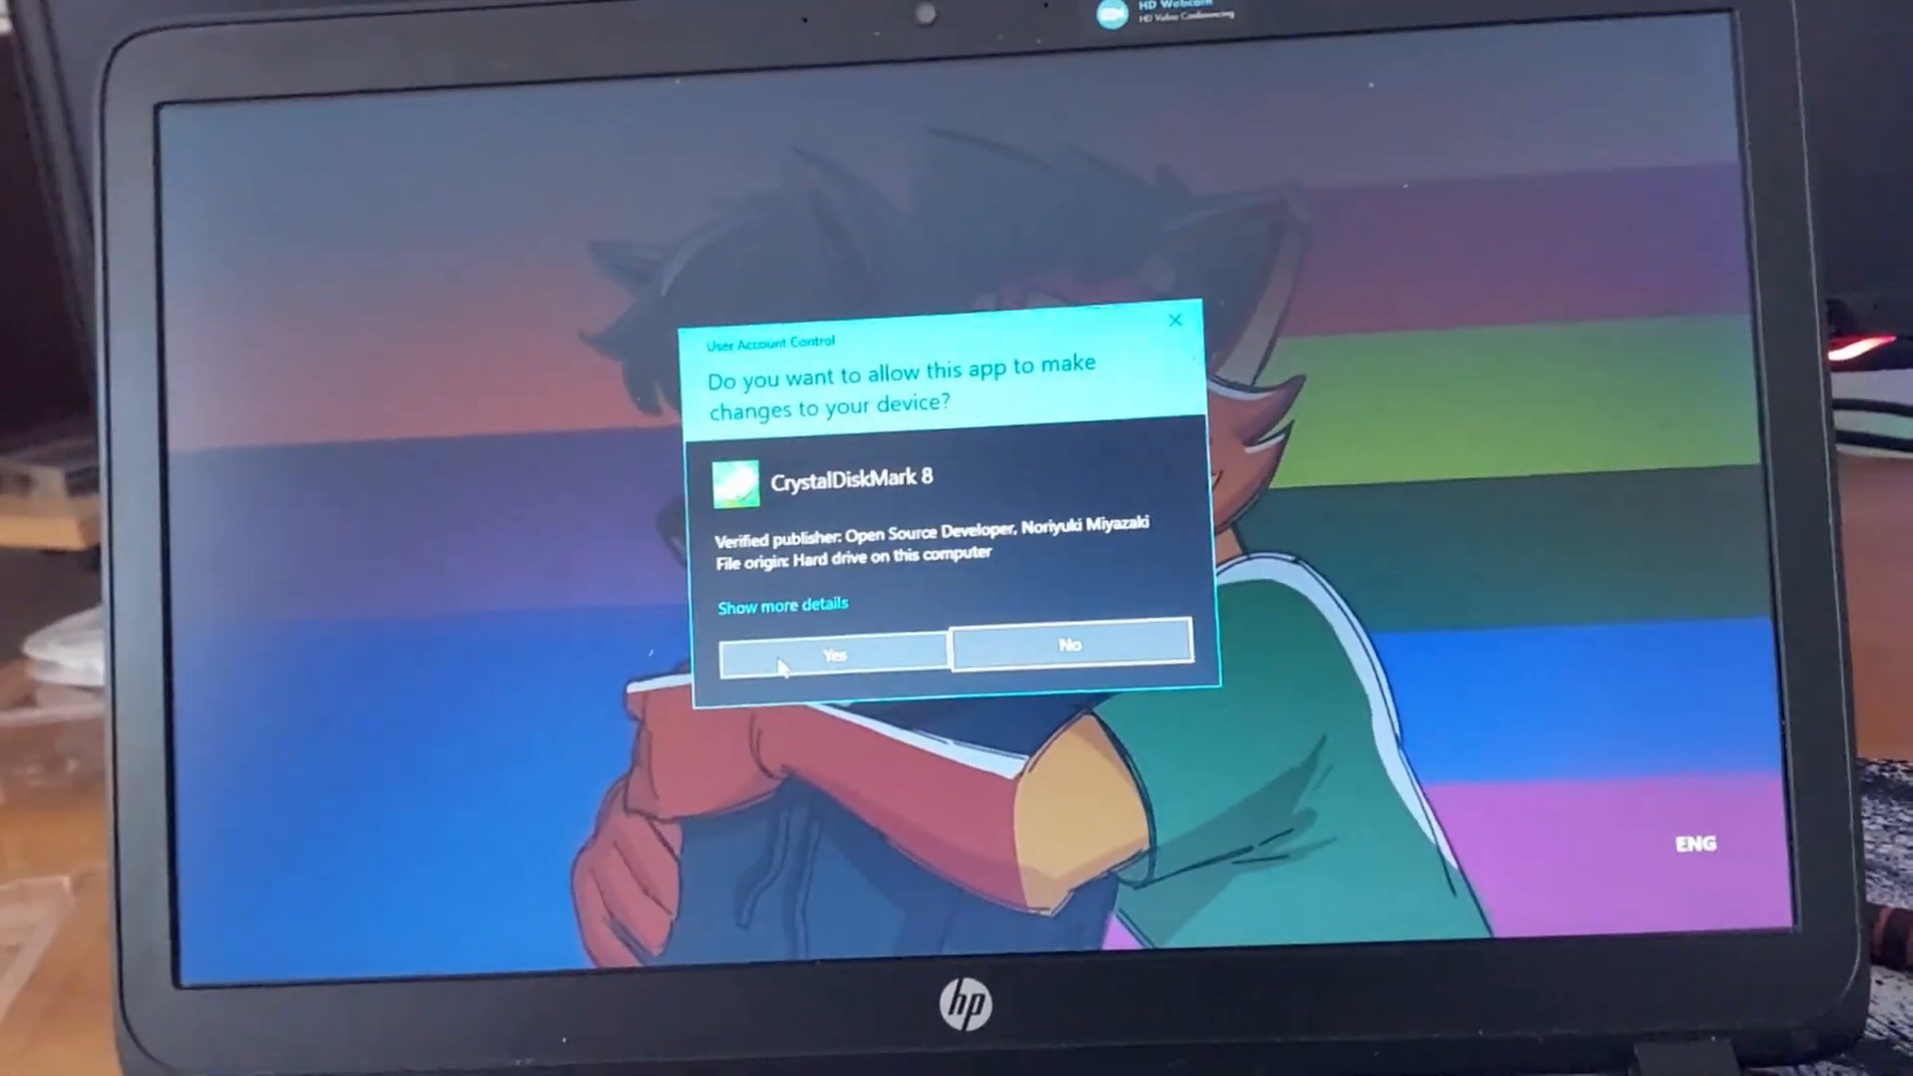
Allow CrystalDiskMark admin rights and run all benchmarks on drive D
left_click(830, 646)
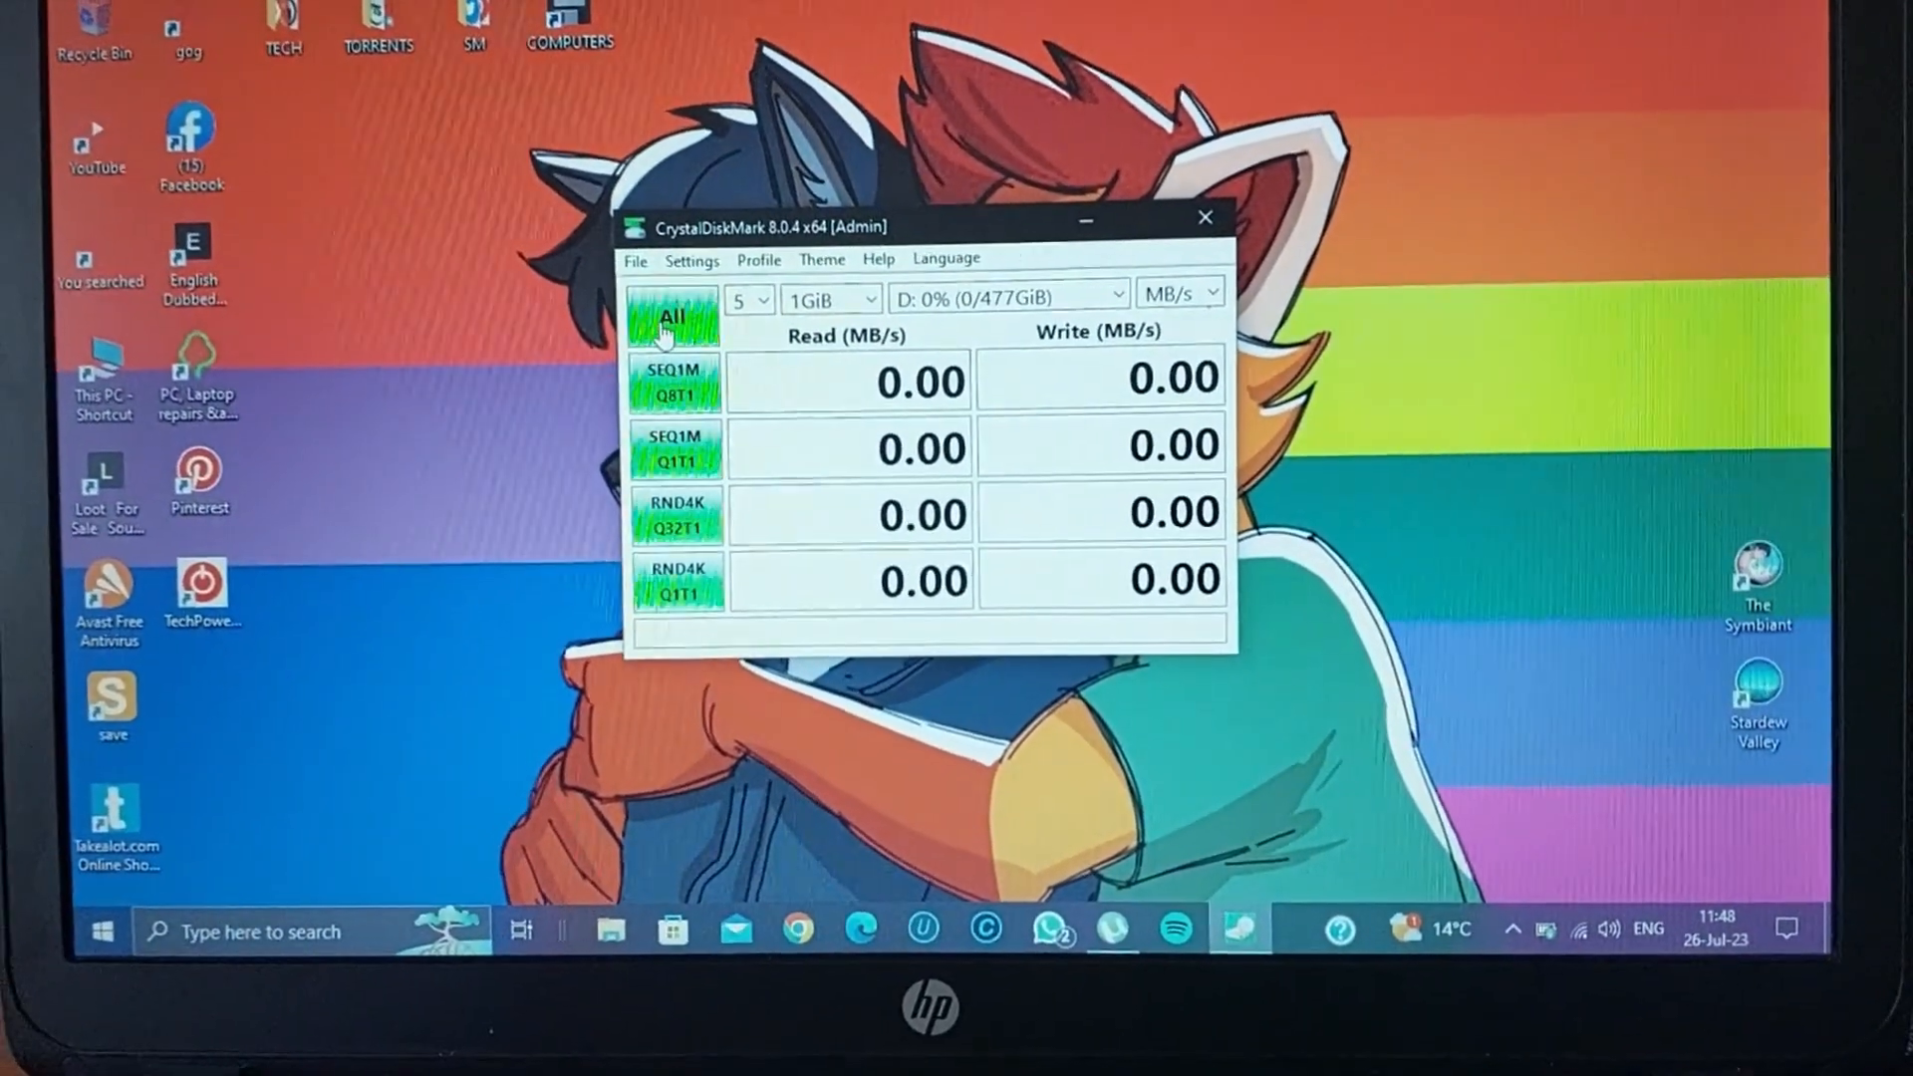
left_click(671, 320)
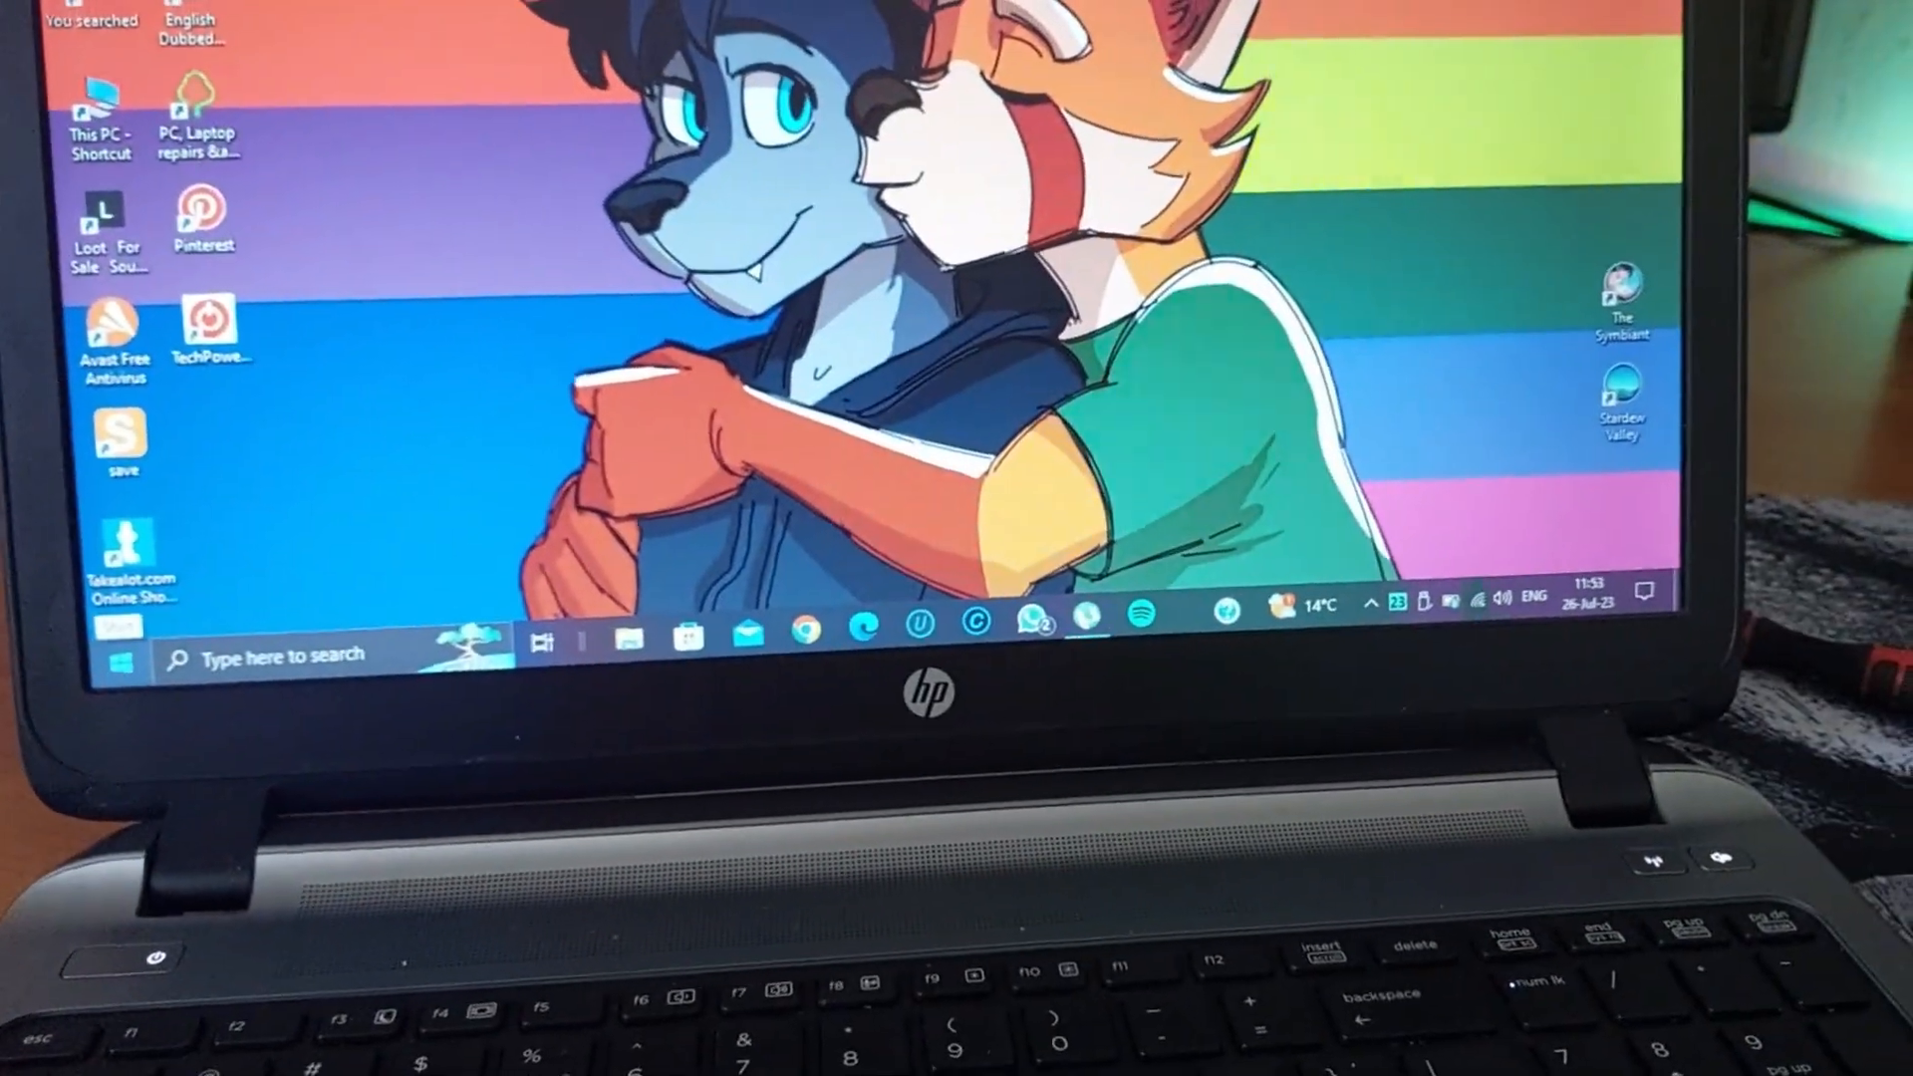
Relaunch CrystalDiskMark 8 from the Start menu and grant administrator permission
left_click(120, 653)
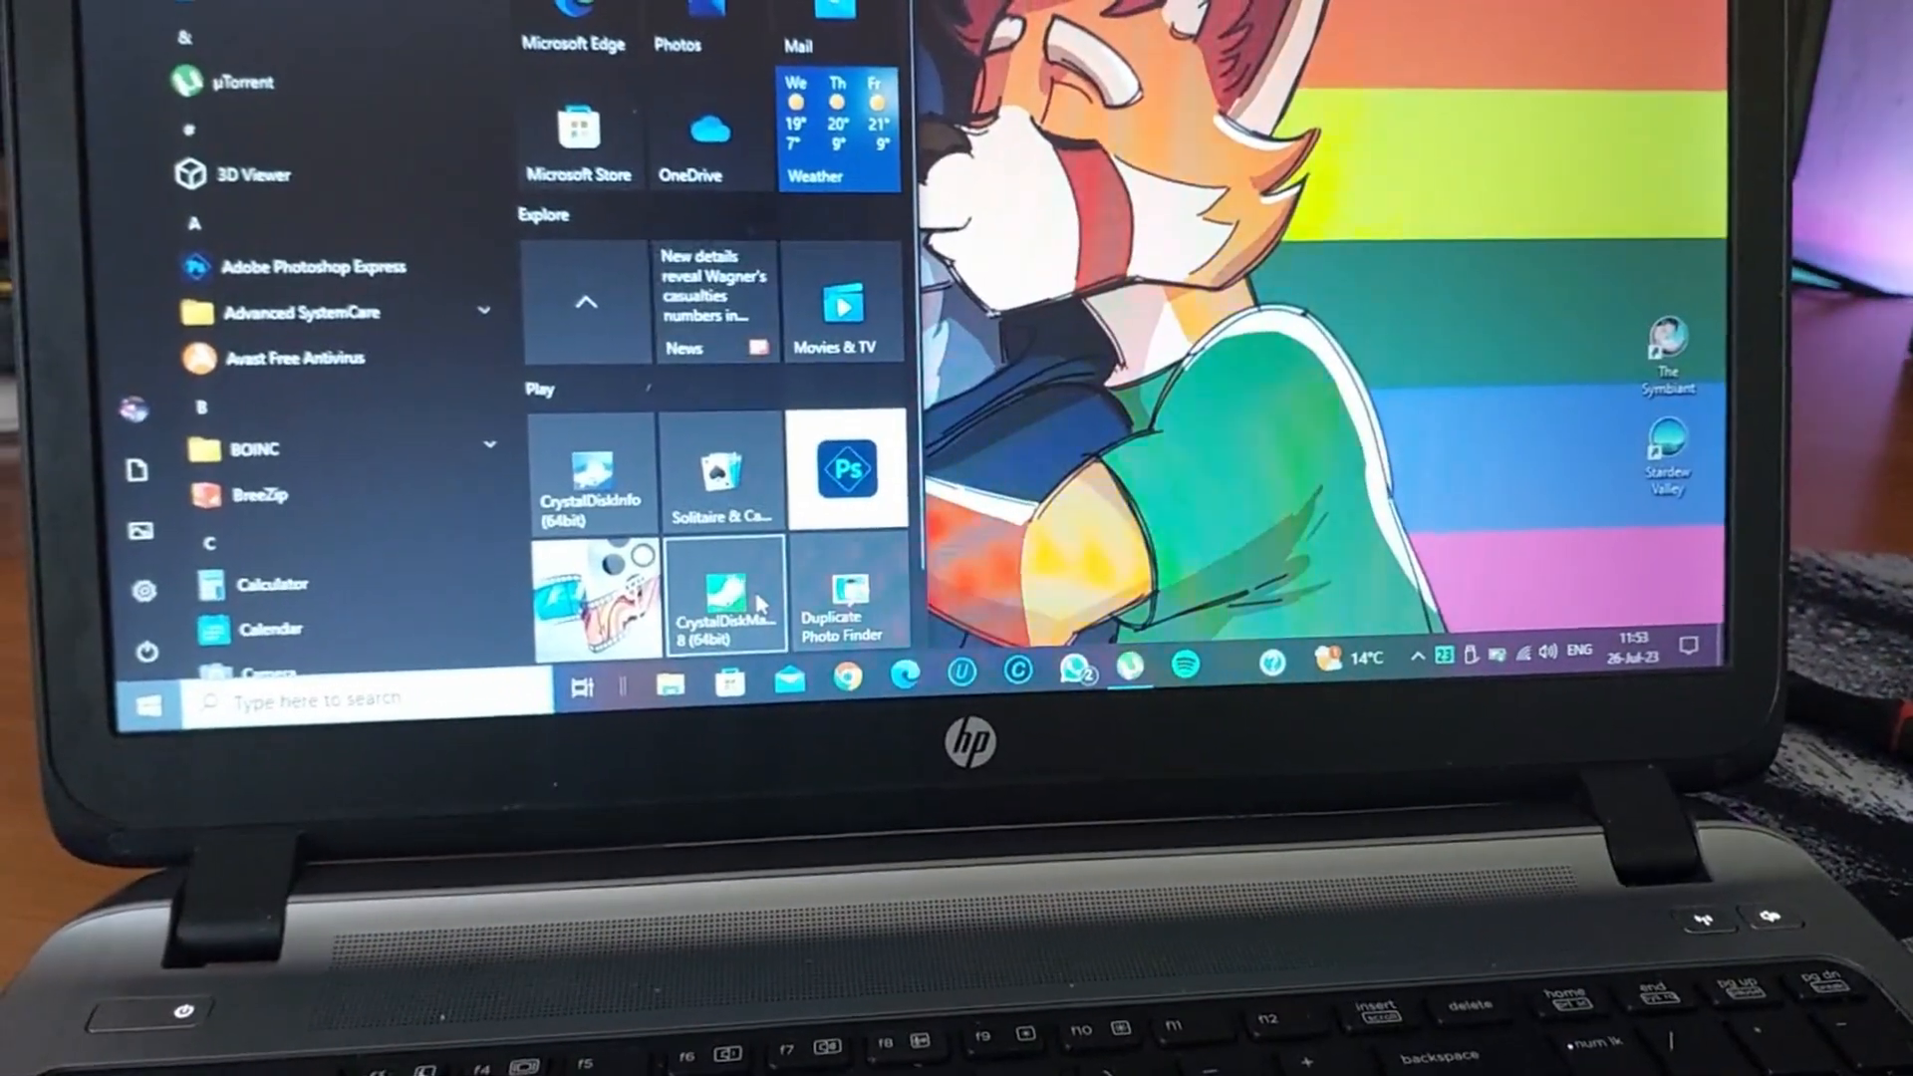
left_click(727, 598)
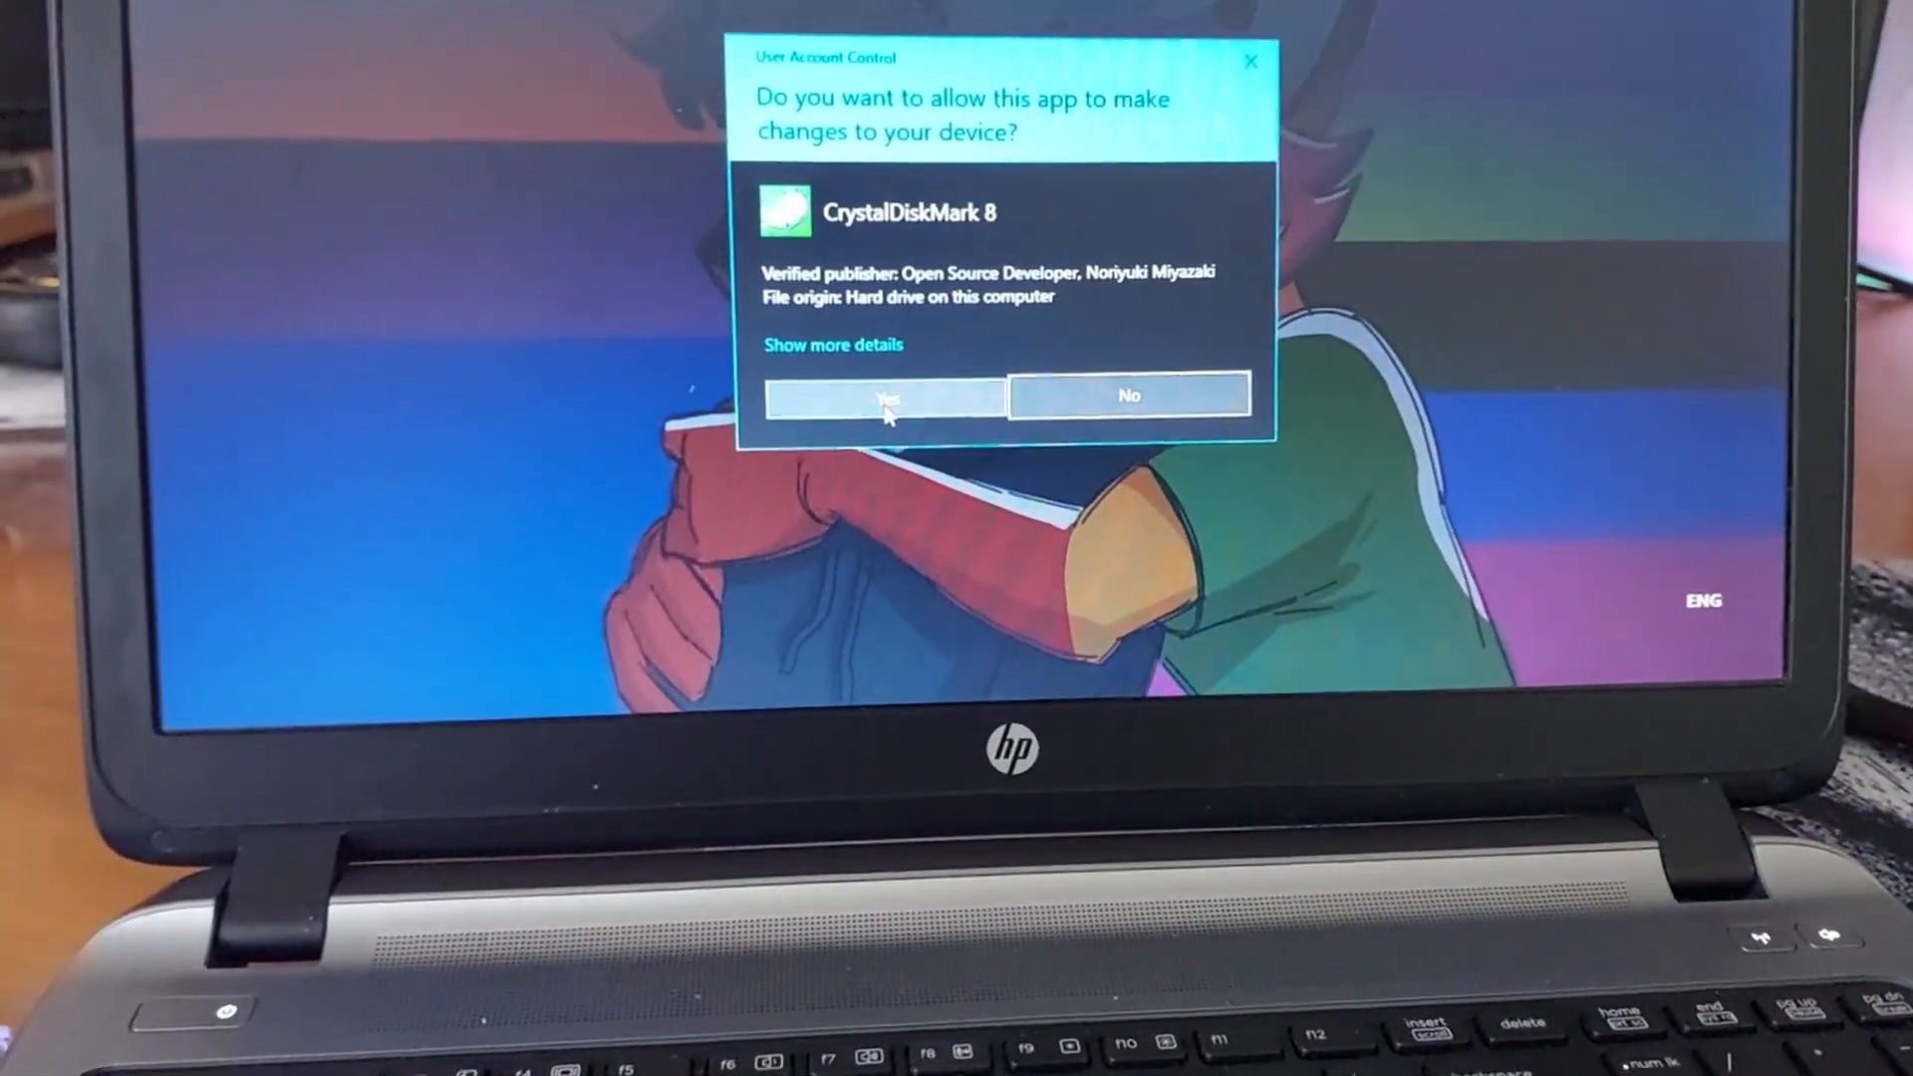
left_click(885, 396)
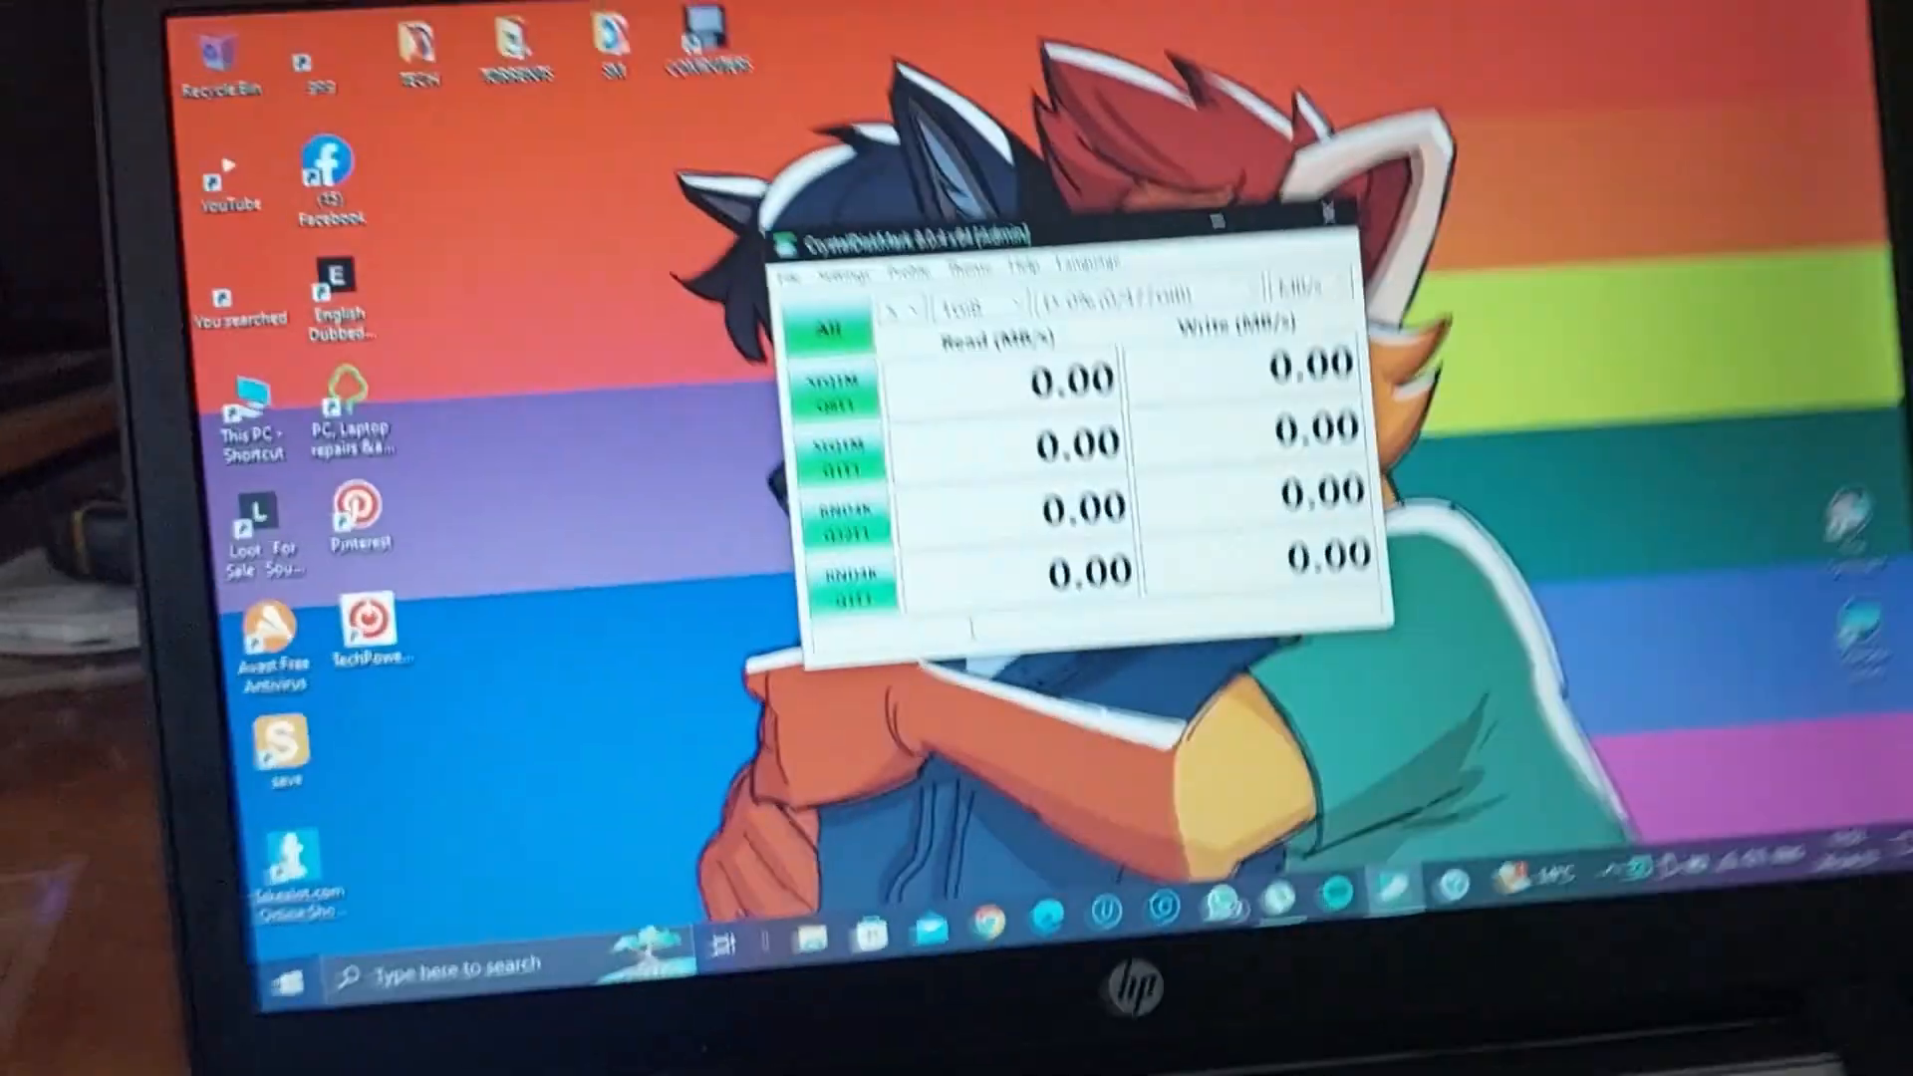
Select drive E: (55%, 127/233 GiB) and run all benchmarks
left_click(1135, 406)
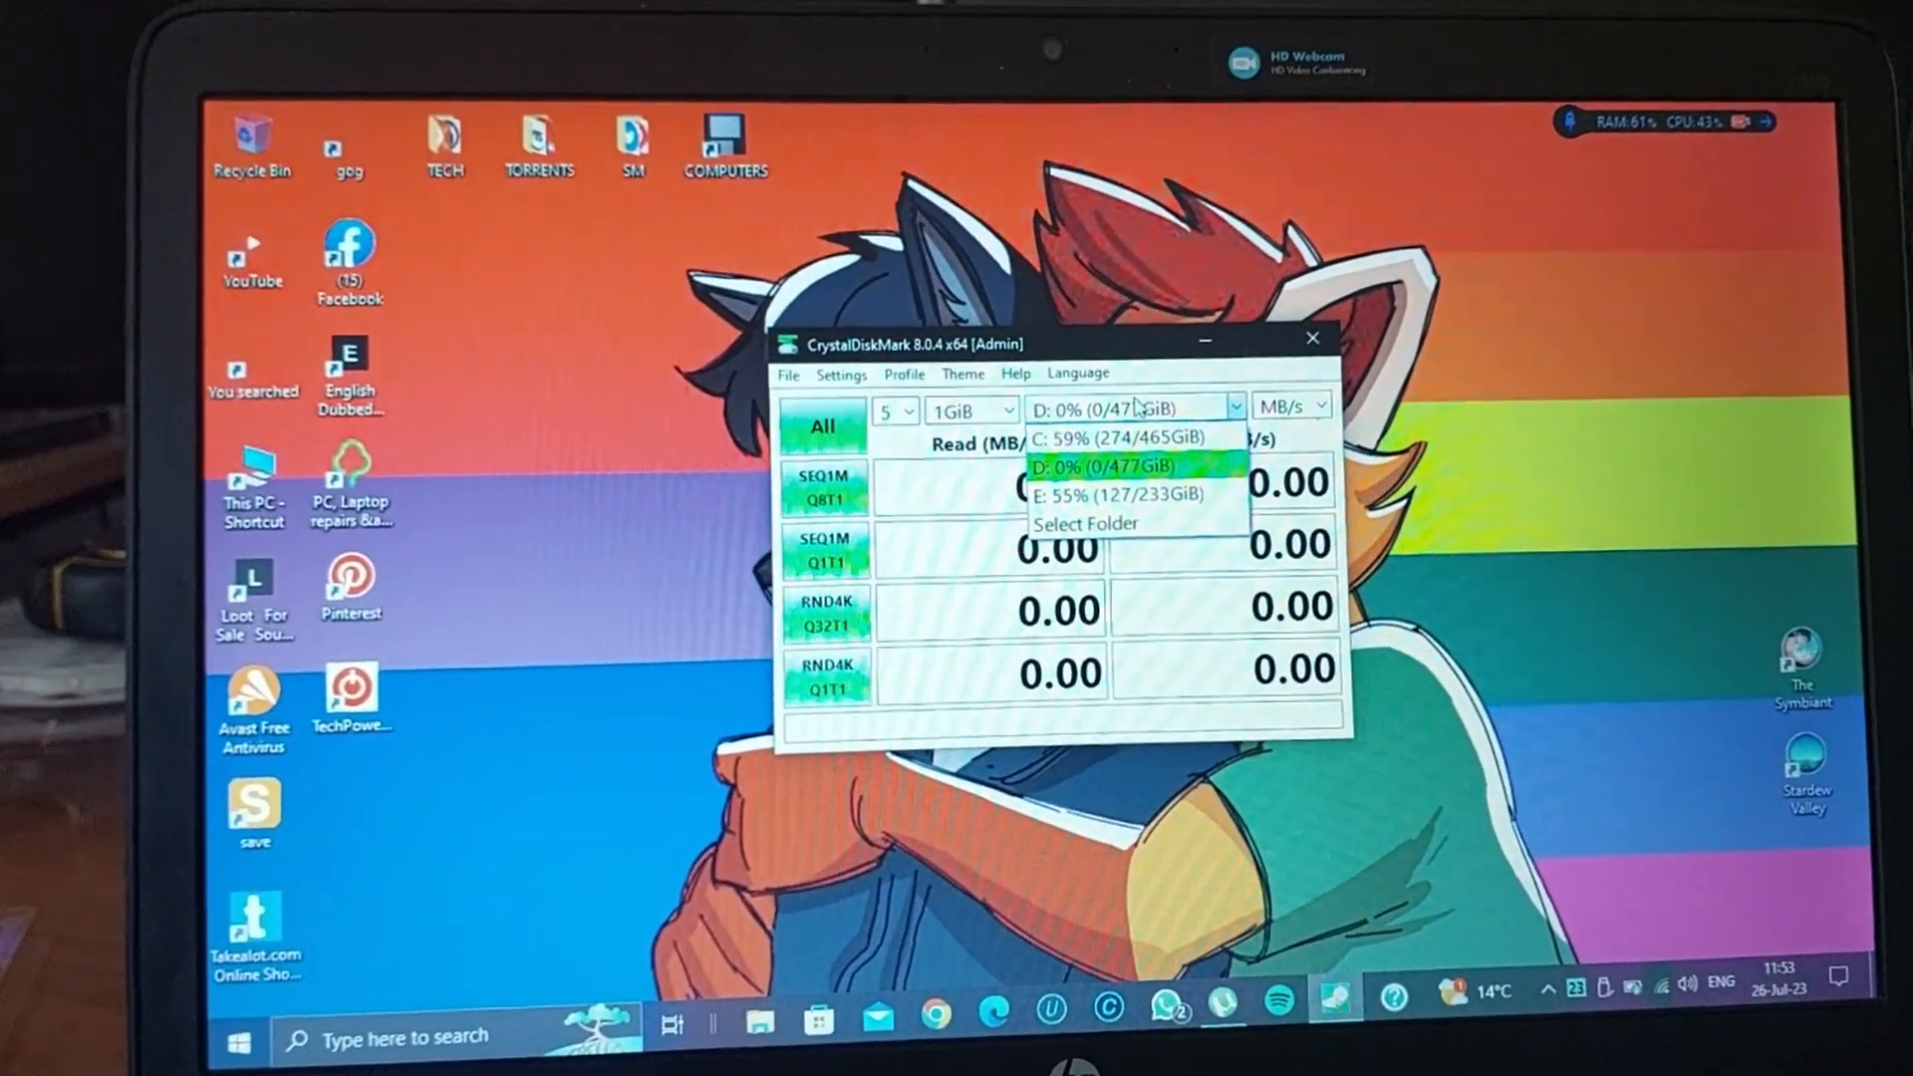
left_click(1098, 494)
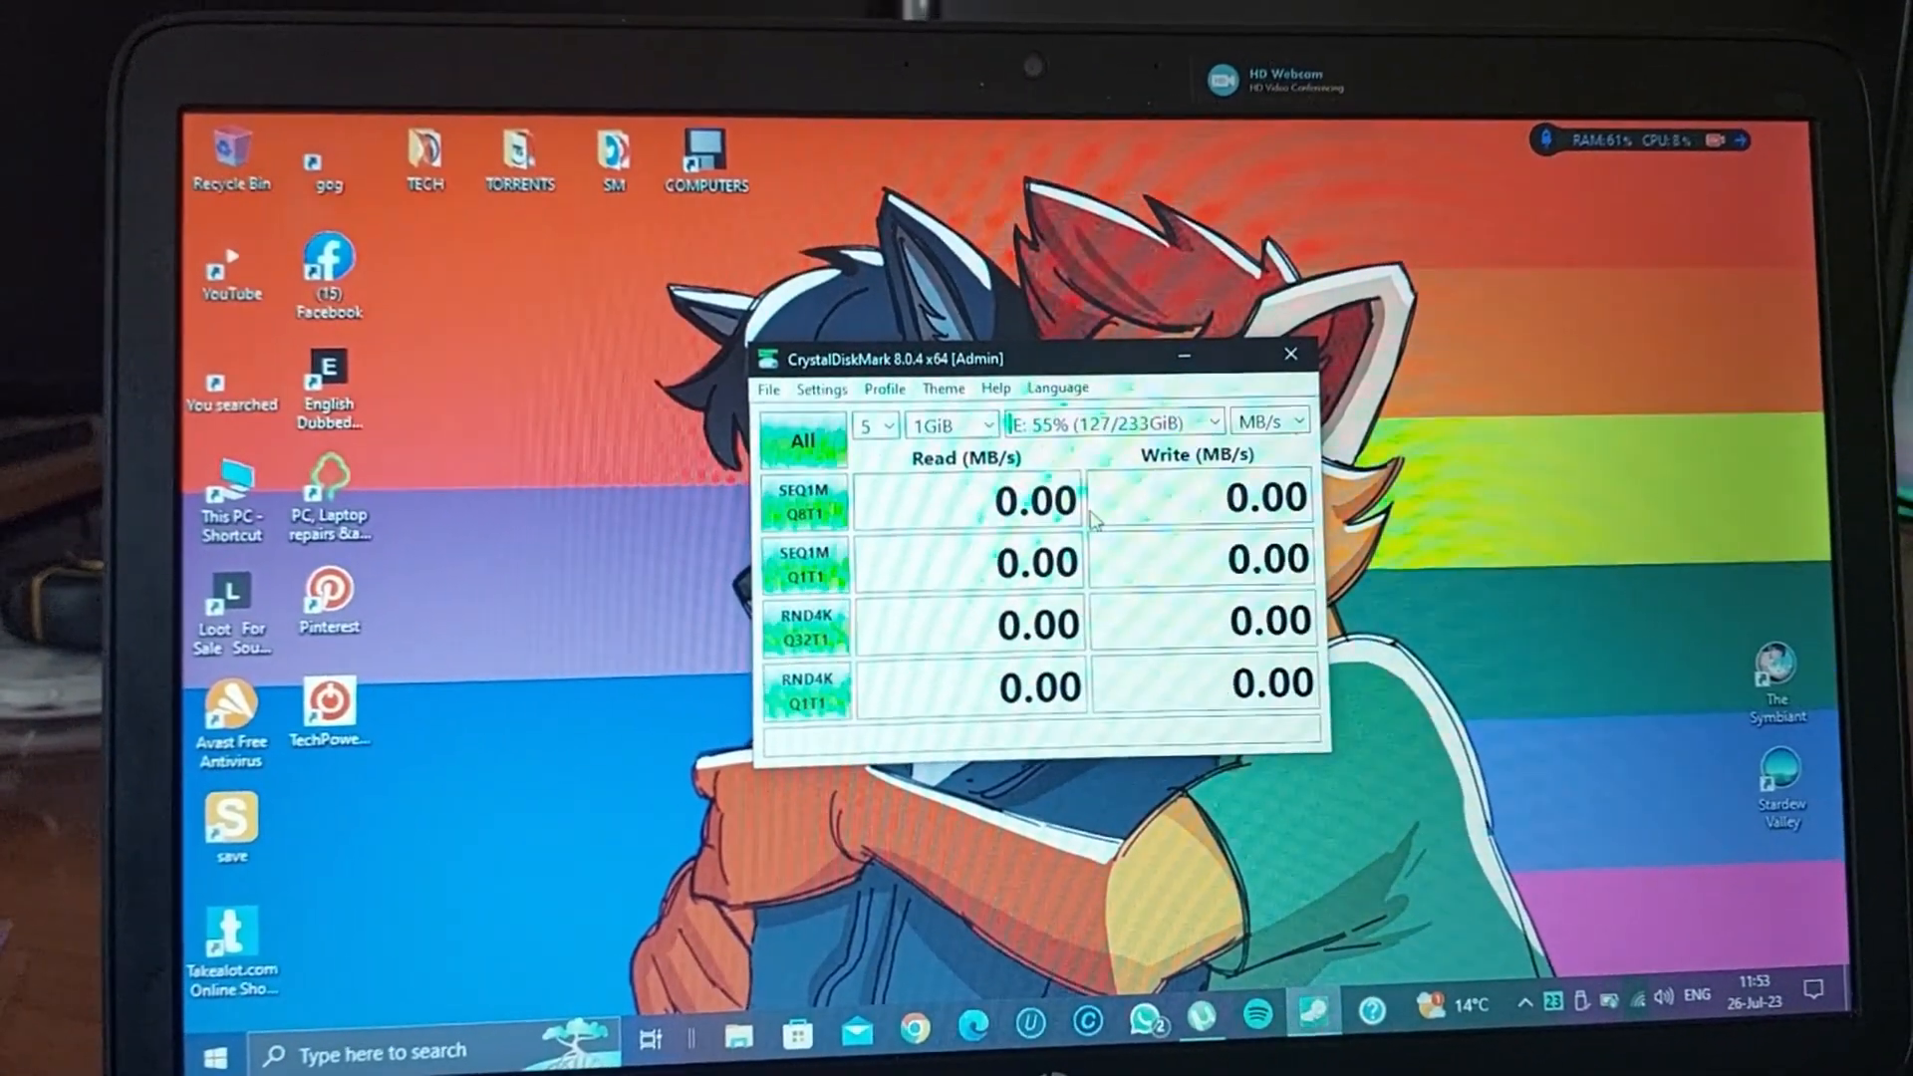
left_click(801, 441)
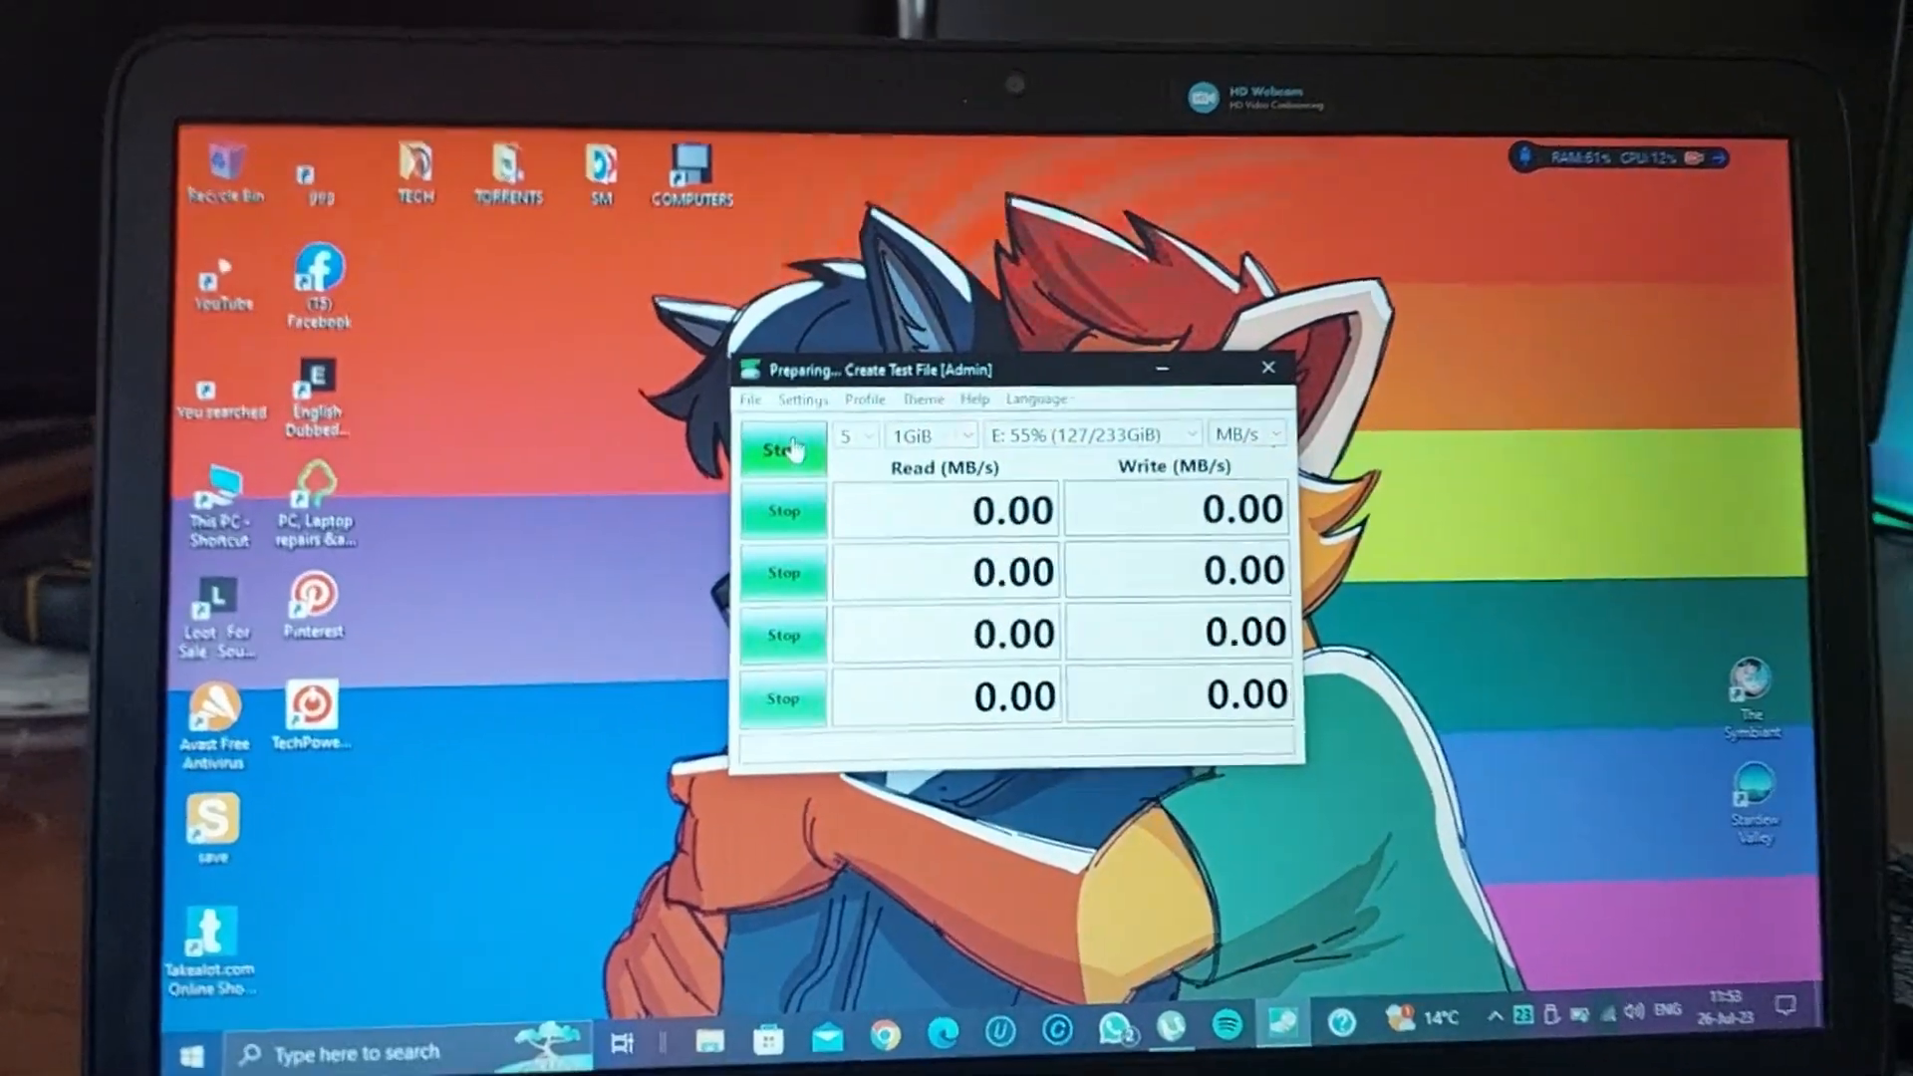